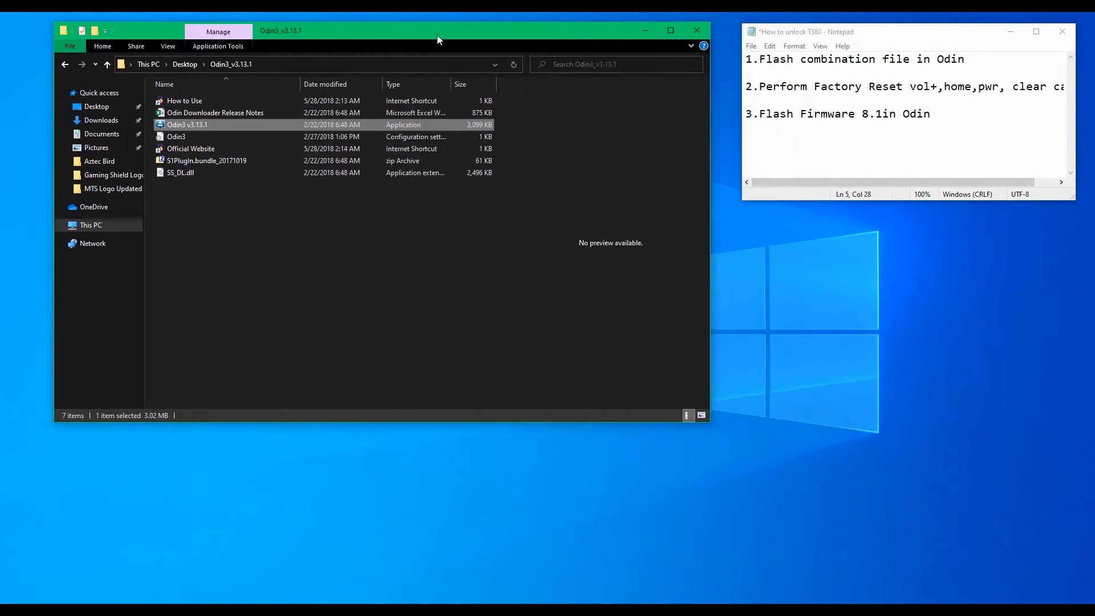
{"action": "mouse_move", "coordinate": [186, 124]}
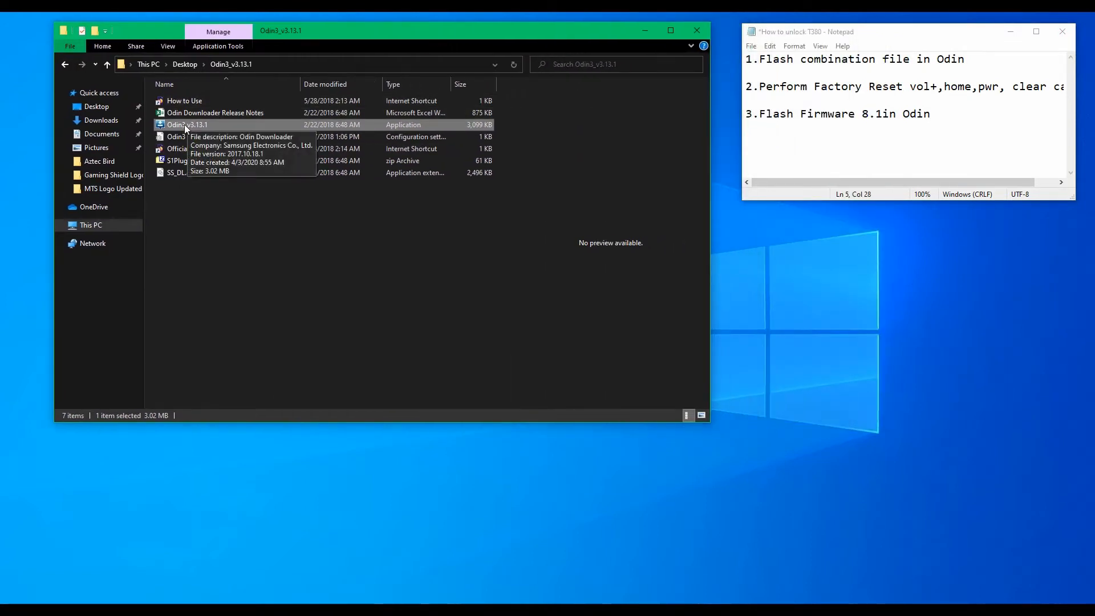
Step: Launch Odin3 v3.13.1 from File Explorer, acknowledge its warning and move the window left
{"action": "double_click", "coordinate": [187, 124]}
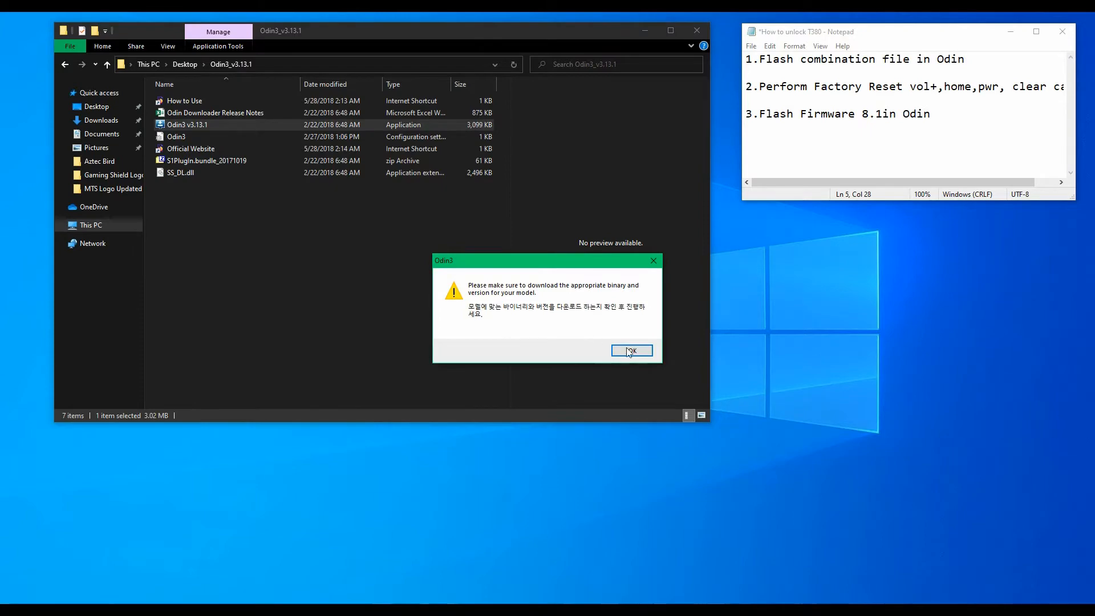
{"action": "left_click", "coordinate": [630, 350]}
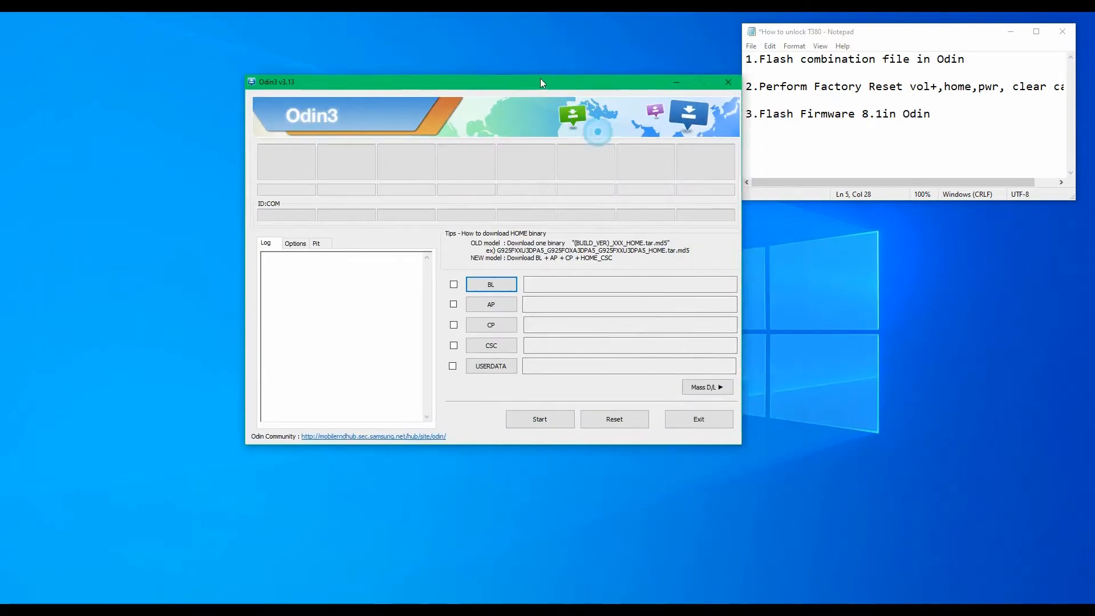
{"action": "left_click_drag", "start_coordinate": [541, 82], "coordinate": [458, 33]}
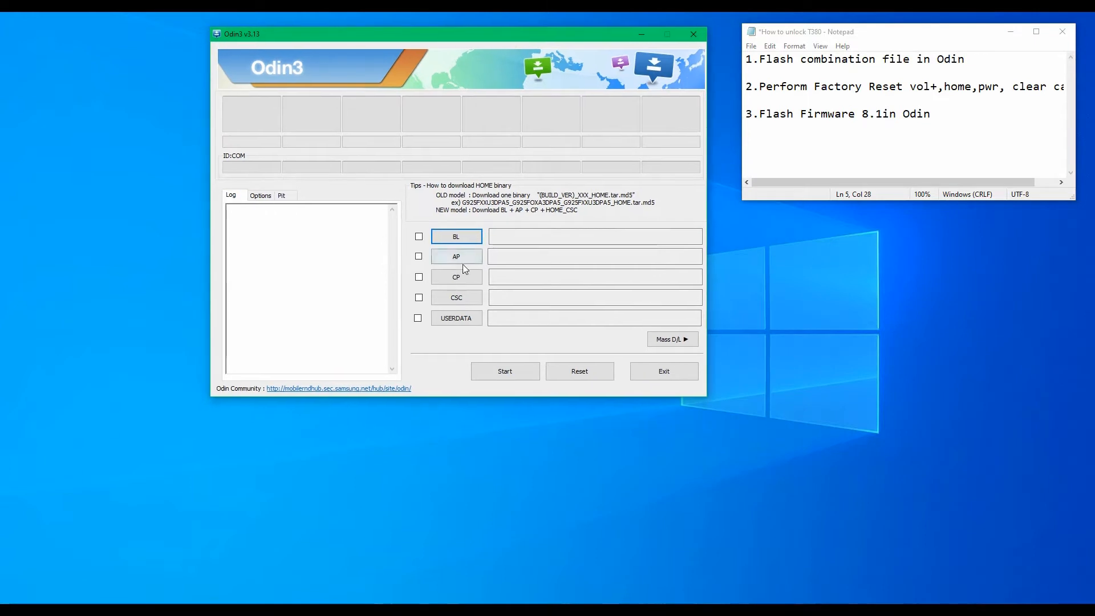
{"action": "mouse_move", "coordinate": [450, 361]}
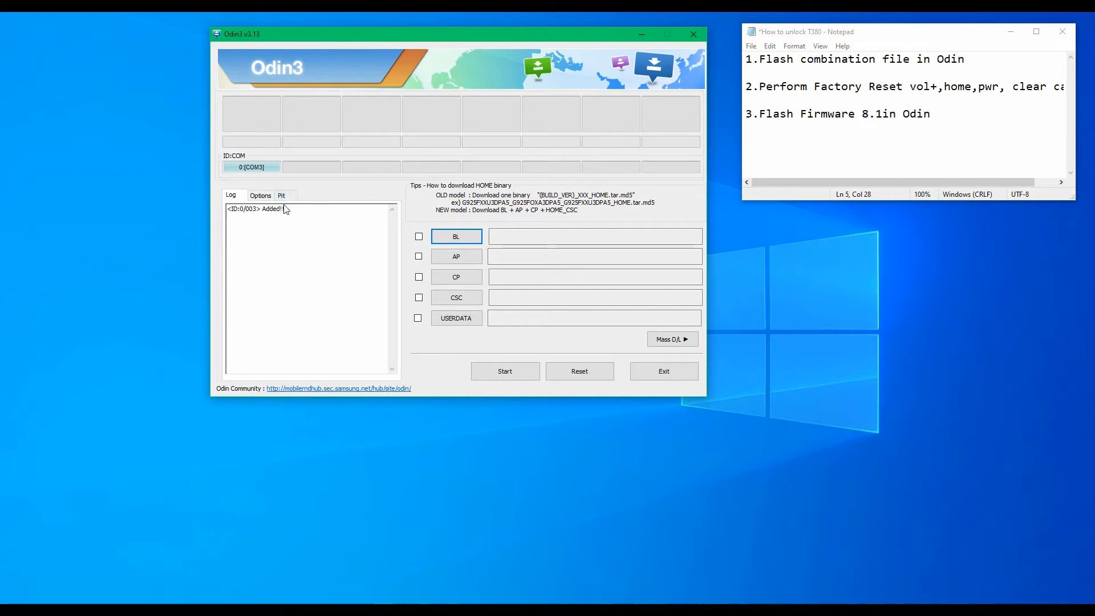
{"action": "mouse_move", "coordinate": [314, 279]}
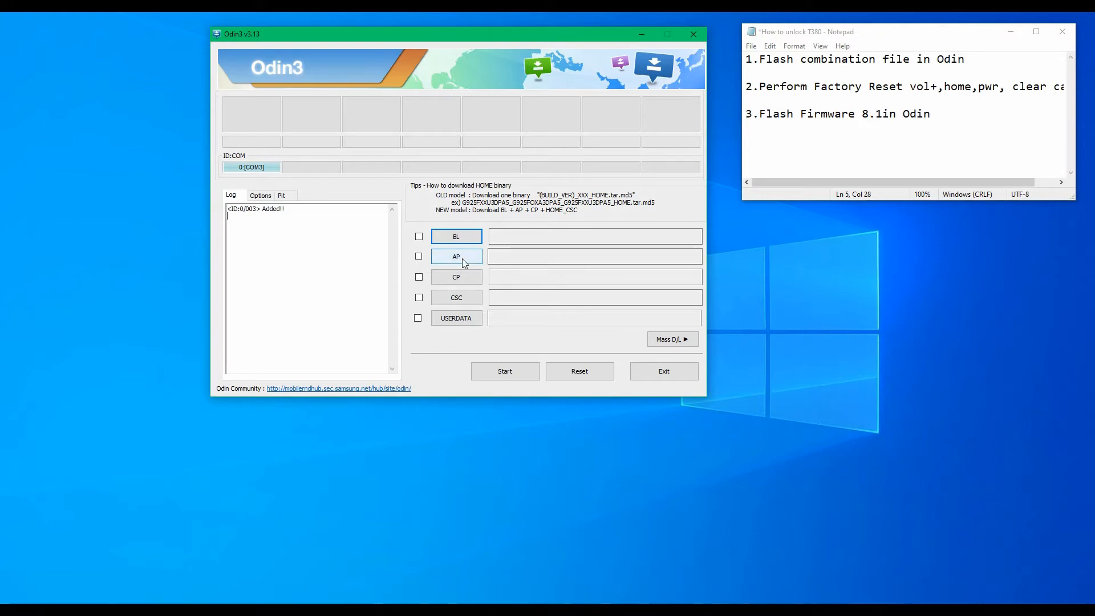
Step: Load the COMBINATION md5 file from the T380 Combination File folder into the AP slot
{"action": "left_click", "coordinate": [455, 257]}
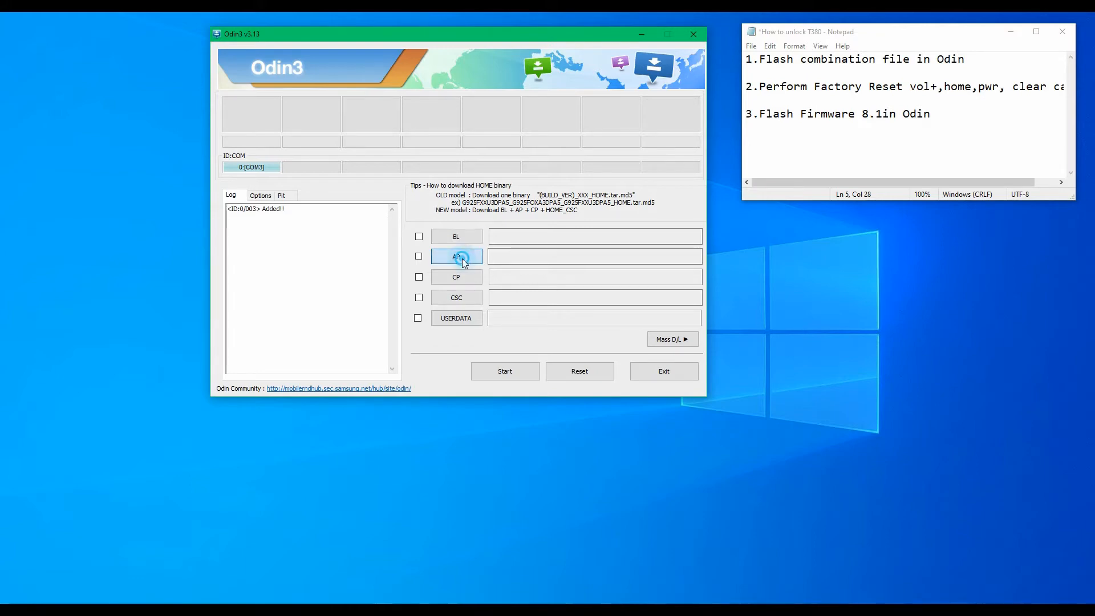
{"action": "left_click", "coordinate": [456, 256]}
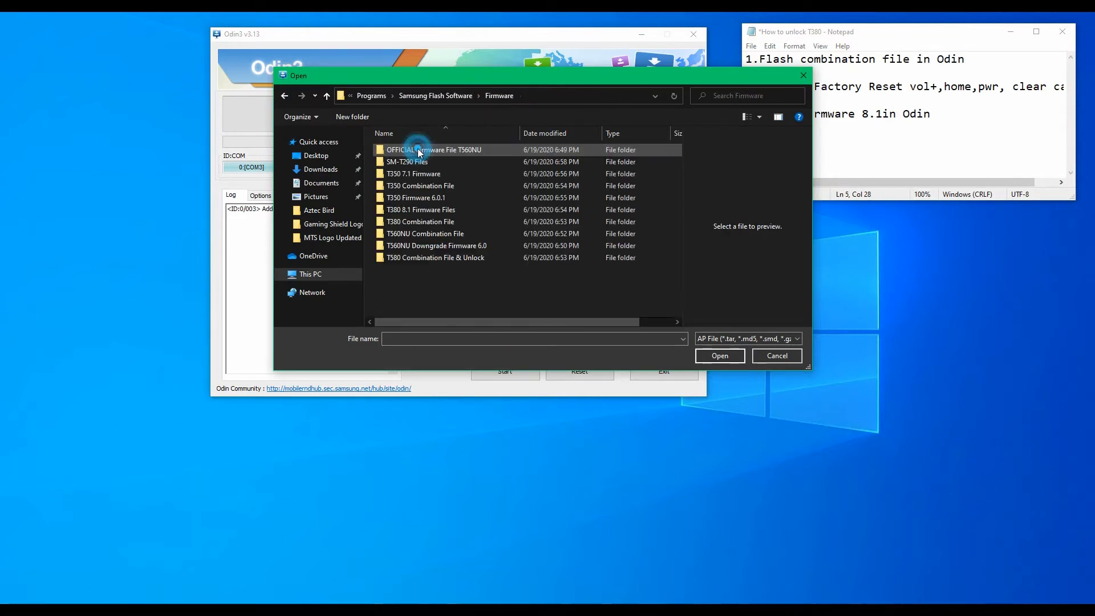
{"action": "left_click", "coordinate": [421, 221]}
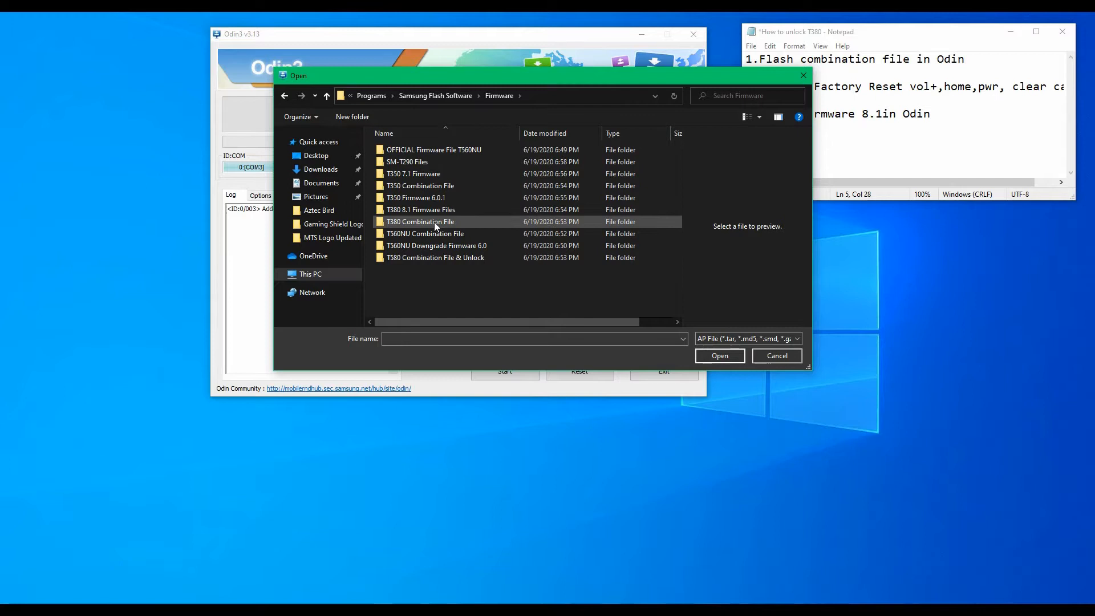
{"action": "double_click", "coordinate": [419, 221]}
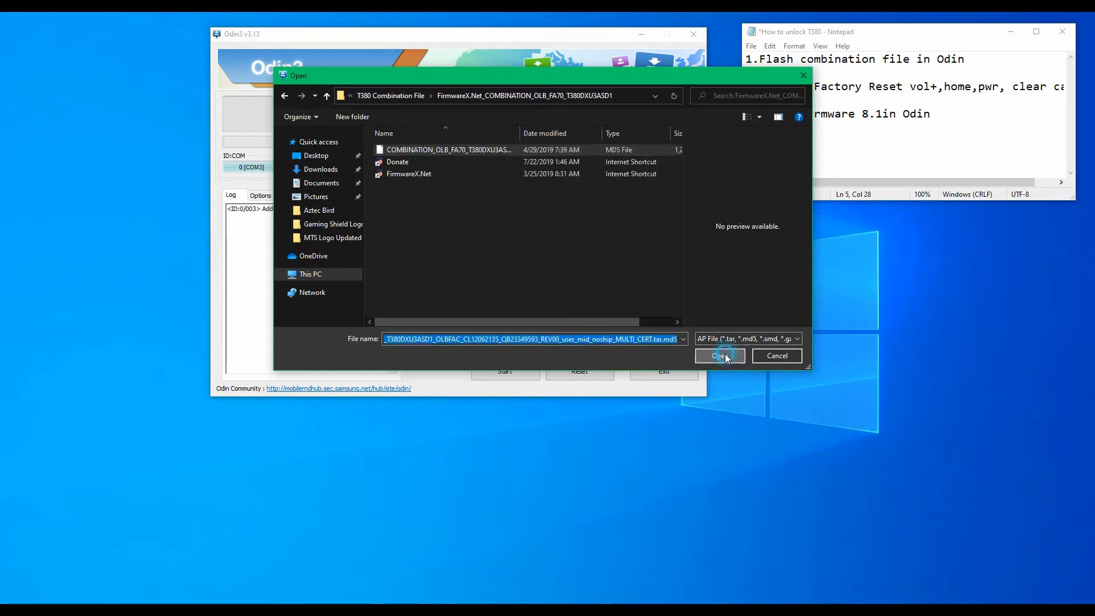
{"action": "left_click", "coordinate": [719, 355]}
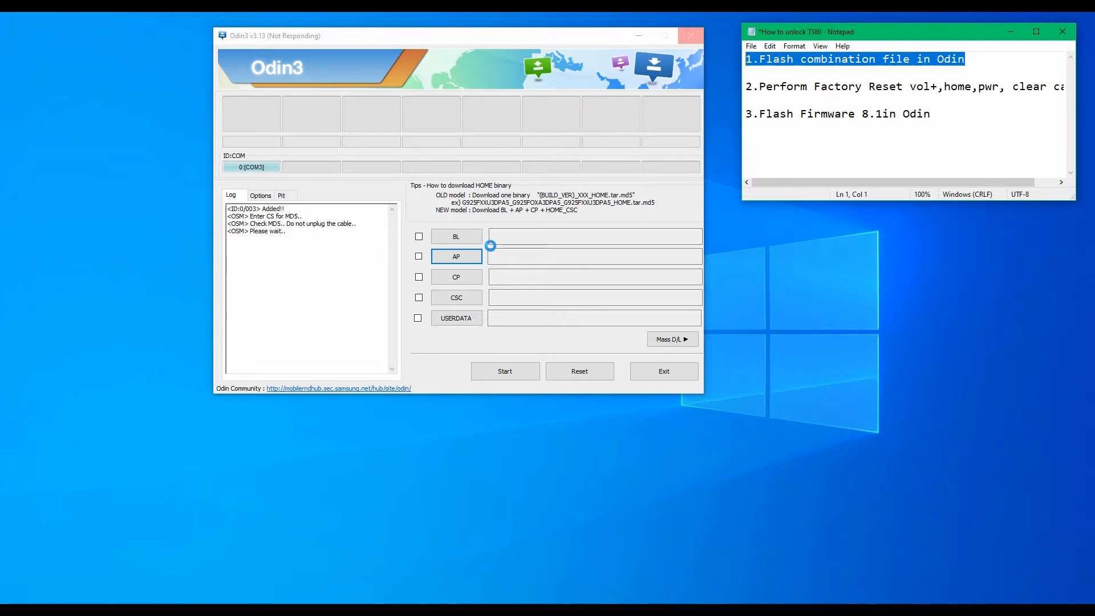
Step: With the combination file MD5-verified and AP ticked, start flashing it to the tablet
{"action": "left_click", "coordinate": [455, 255]}
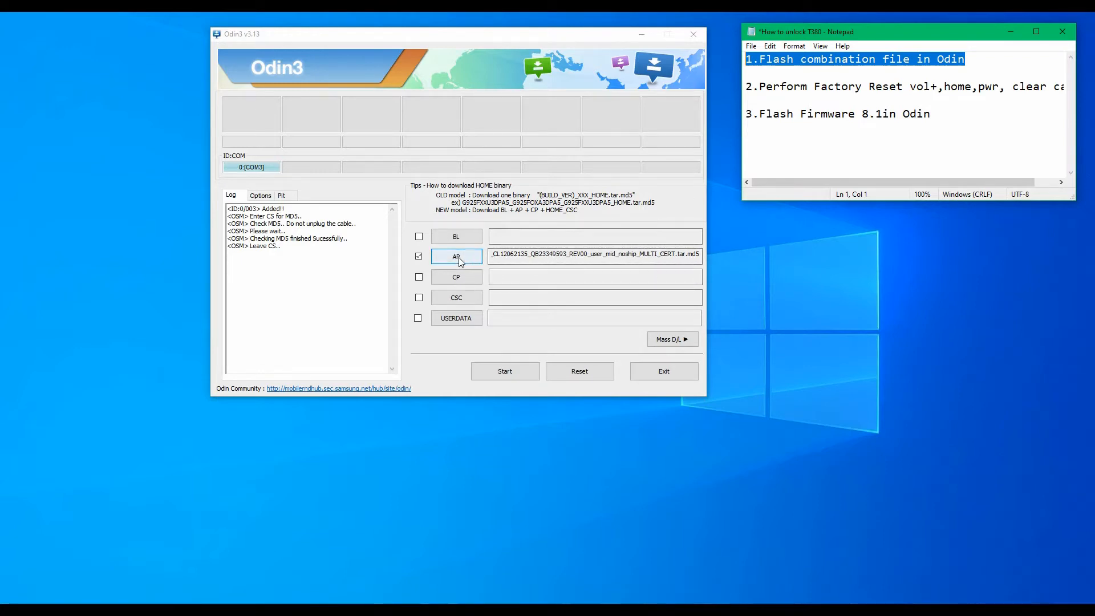
{"action": "left_click", "coordinate": [457, 255]}
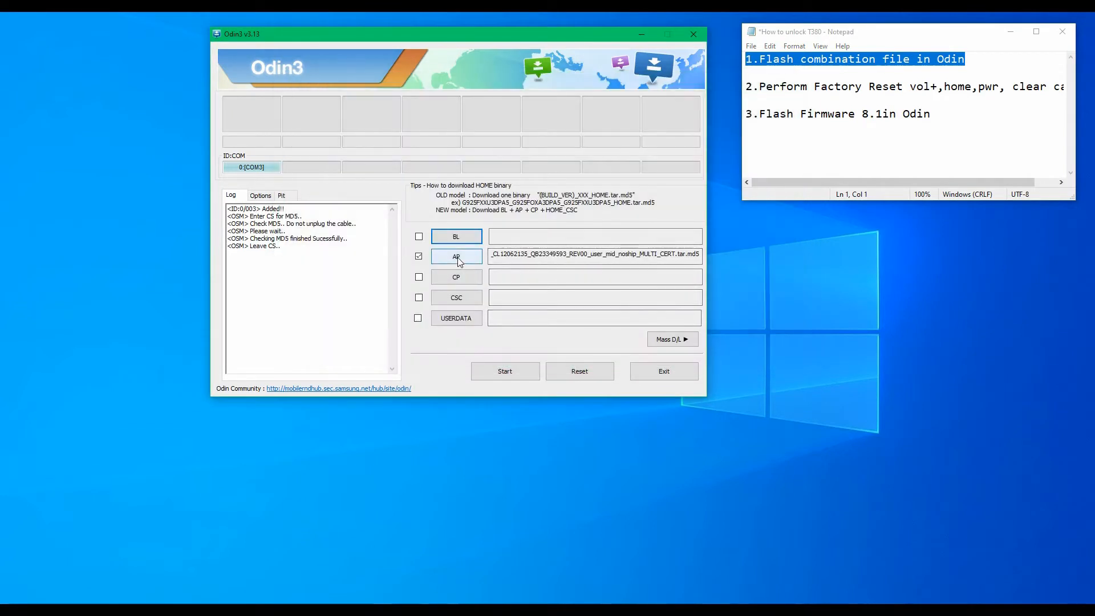
{"action": "left_click", "coordinate": [504, 371]}
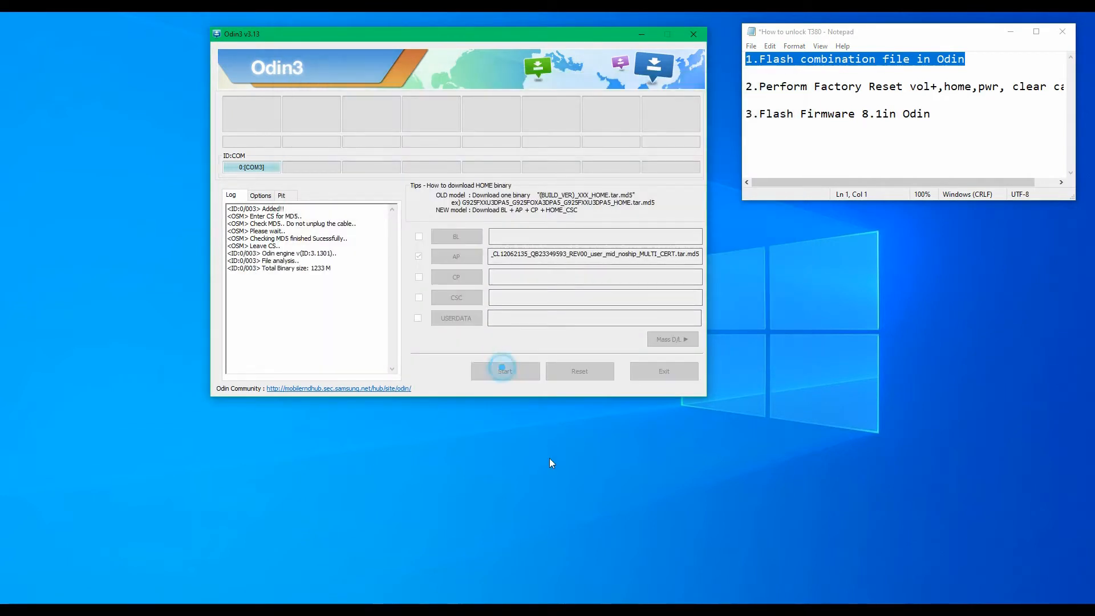
Step: Let the combination file flash run to PASS with 1 succeeded and 0 failed
{"action": "left_click", "coordinate": [504, 371]}
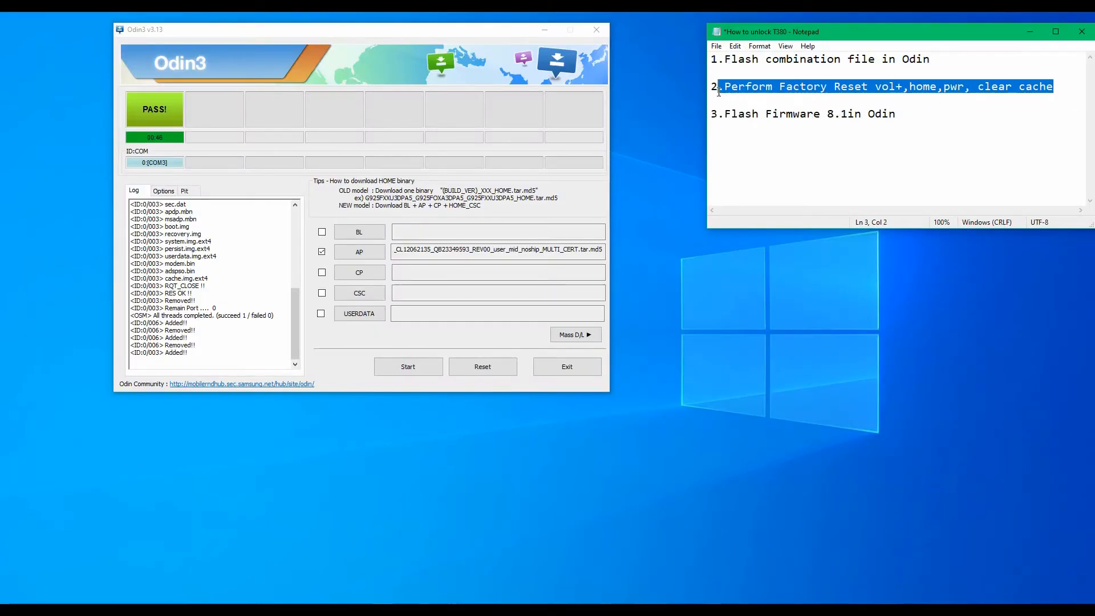
Step: Highlight checklist line 3 'Flash Firmware 8.1in Odin' in Notepad as the next task
{"action": "left_click", "coordinate": [723, 86]}
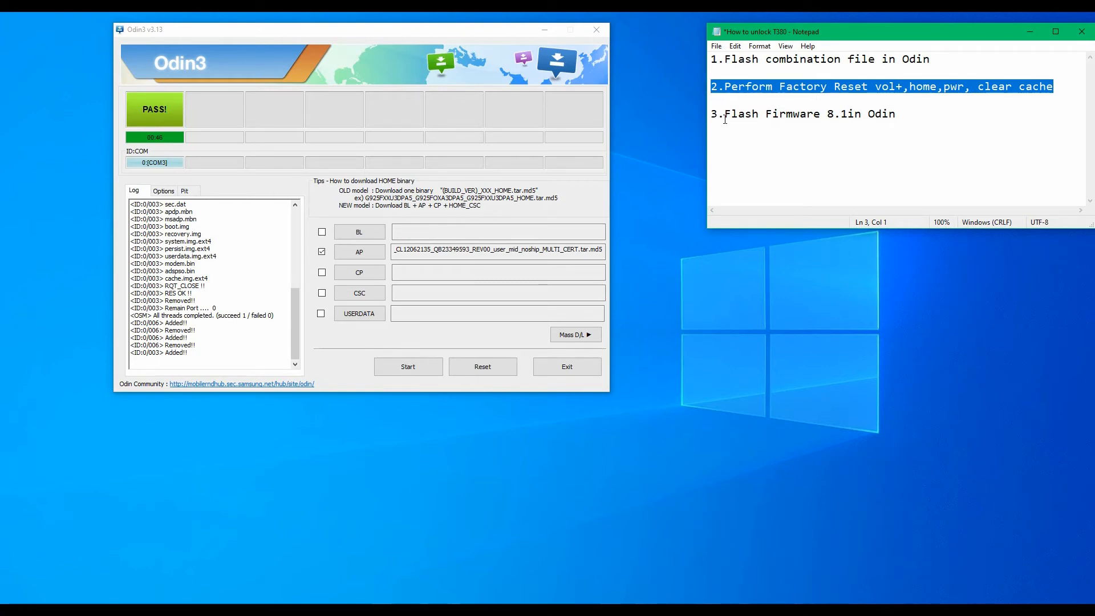
{"action": "left_click", "coordinate": [904, 114]}
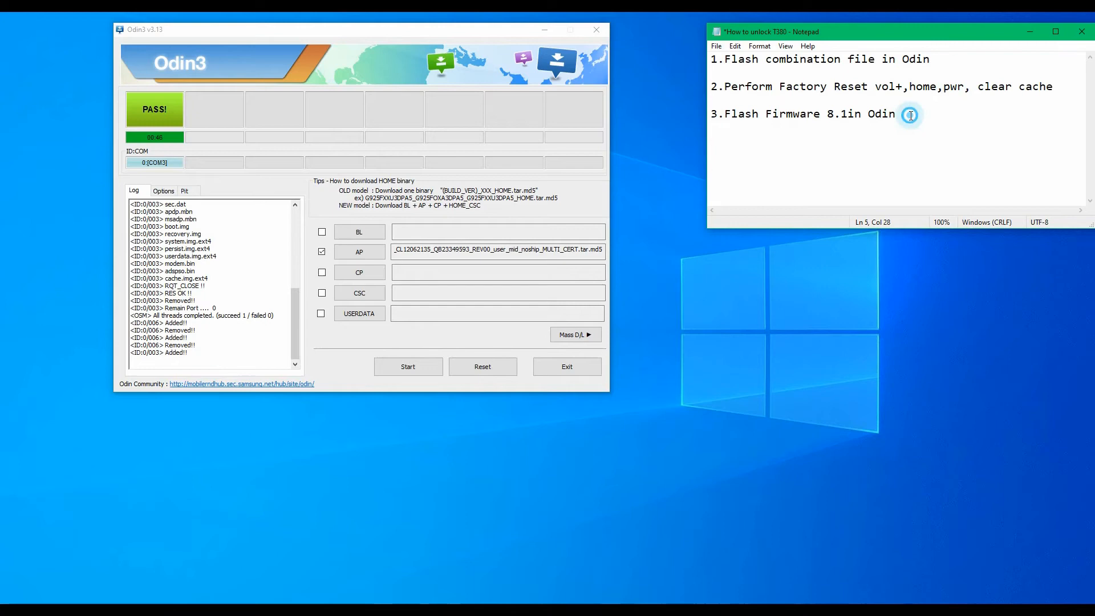
{"action": "triple_click", "coordinate": [803, 114]}
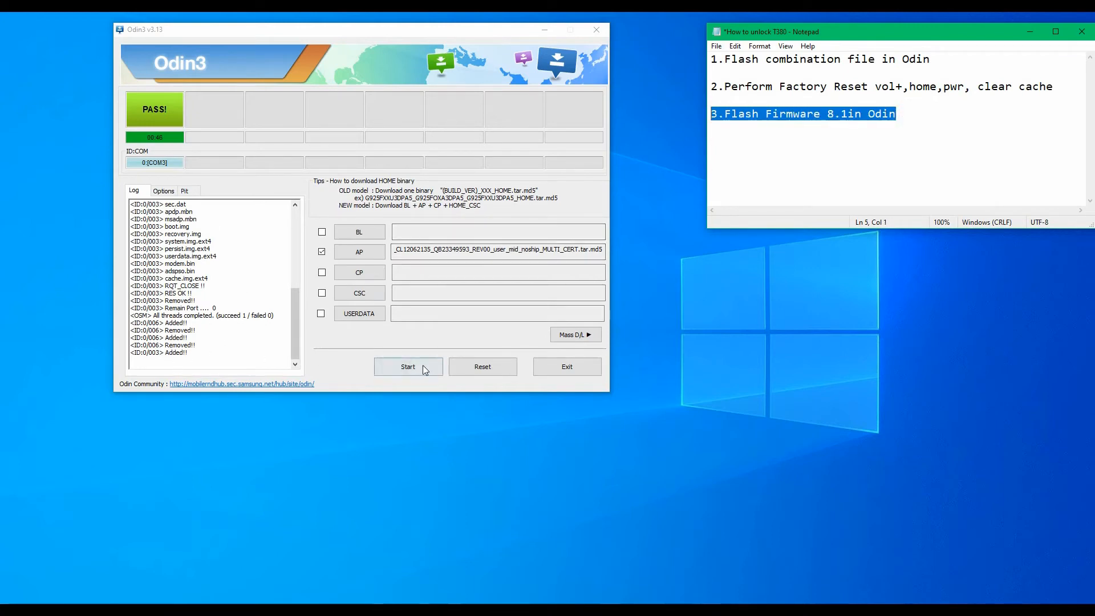
{"action": "left_click", "coordinate": [481, 366]}
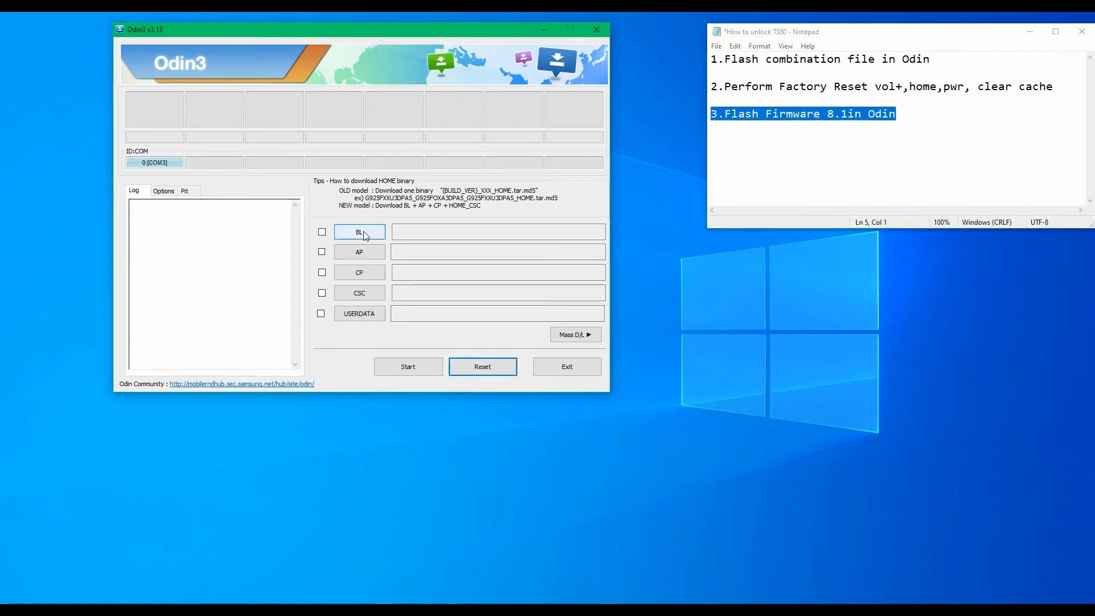
{"action": "mouse_move", "coordinate": [359, 231]}
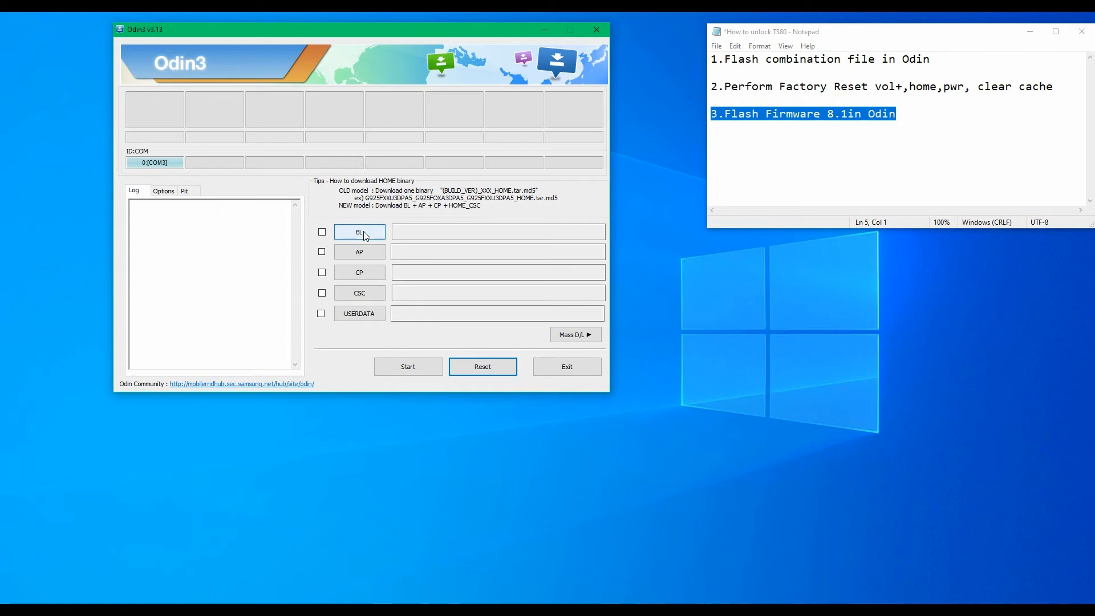
Step: Load the BL_T380 file from Firmware > T380 8.1 Firmware Files into the BL slot
{"action": "left_click", "coordinate": [359, 231]}
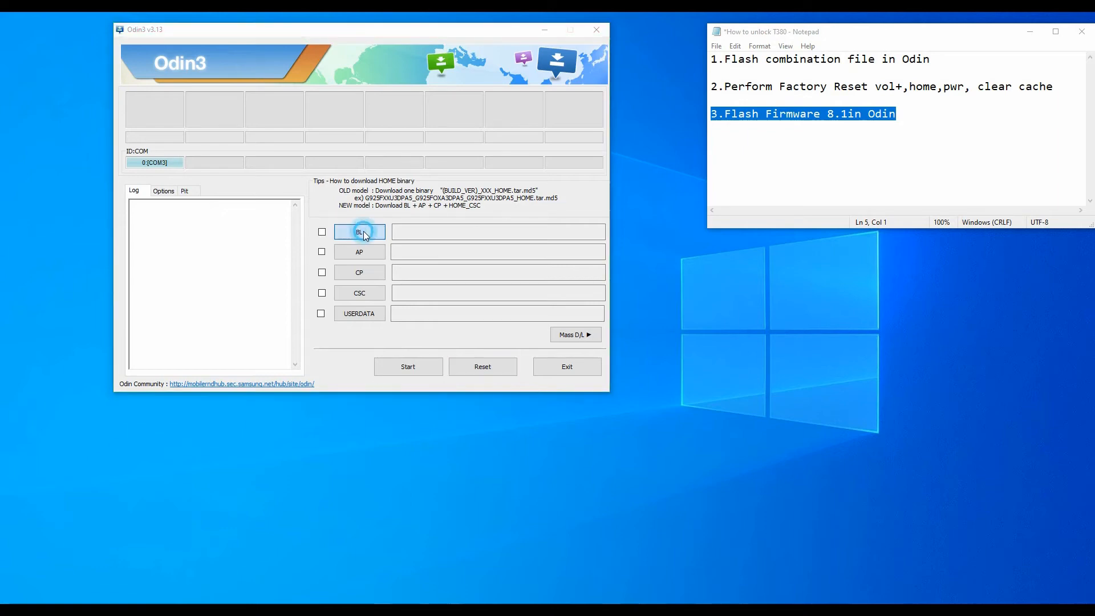
{"action": "left_click", "coordinate": [358, 231]}
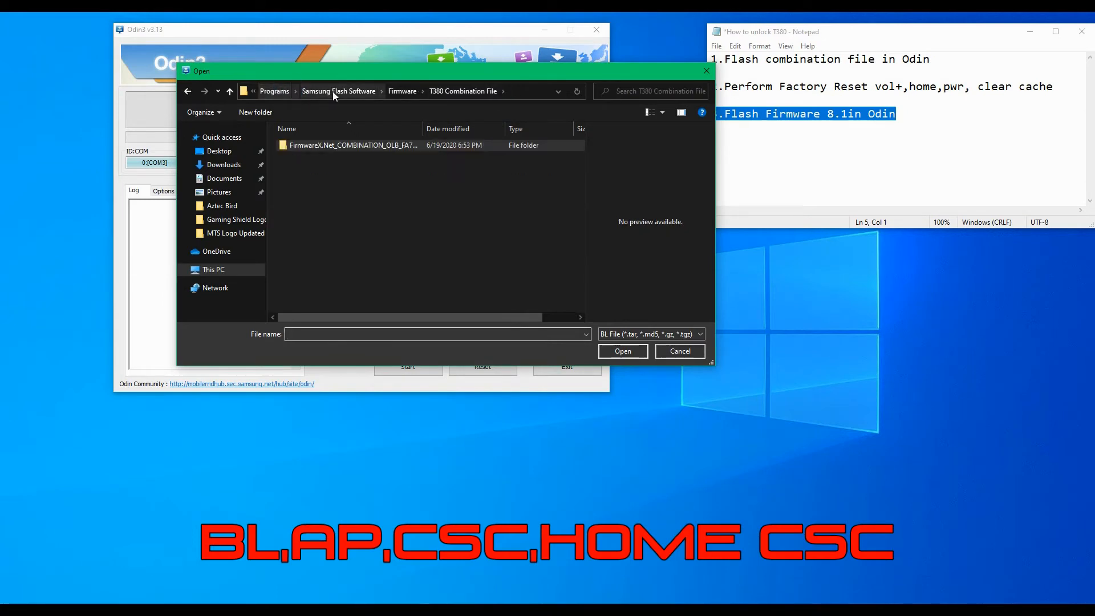
{"action": "left_click", "coordinate": [340, 91]}
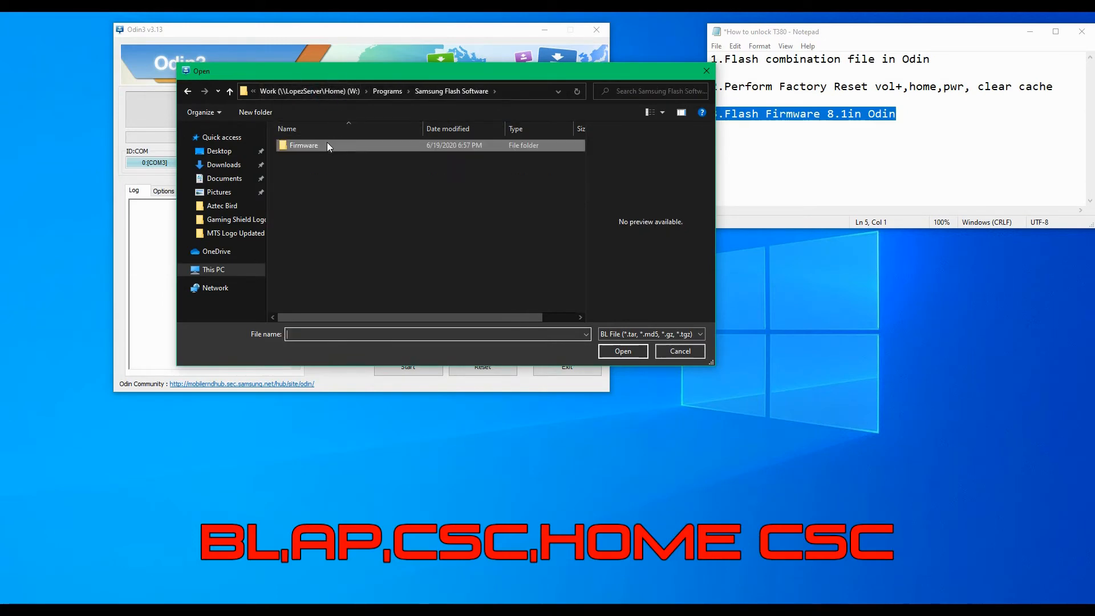
{"action": "double_click", "coordinate": [303, 145]}
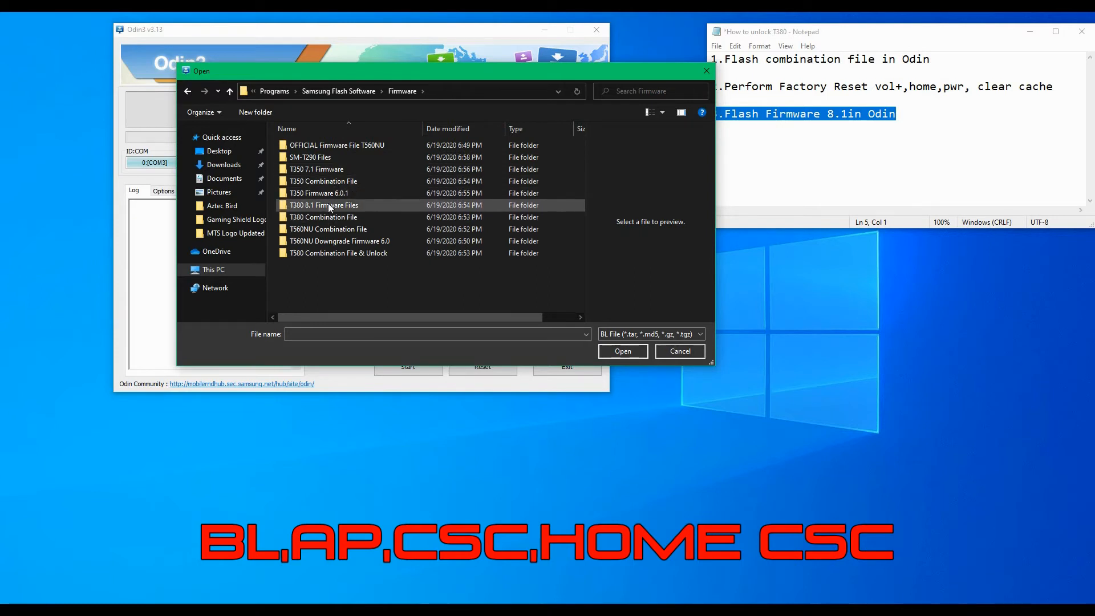
{"action": "double_click", "coordinate": [323, 204]}
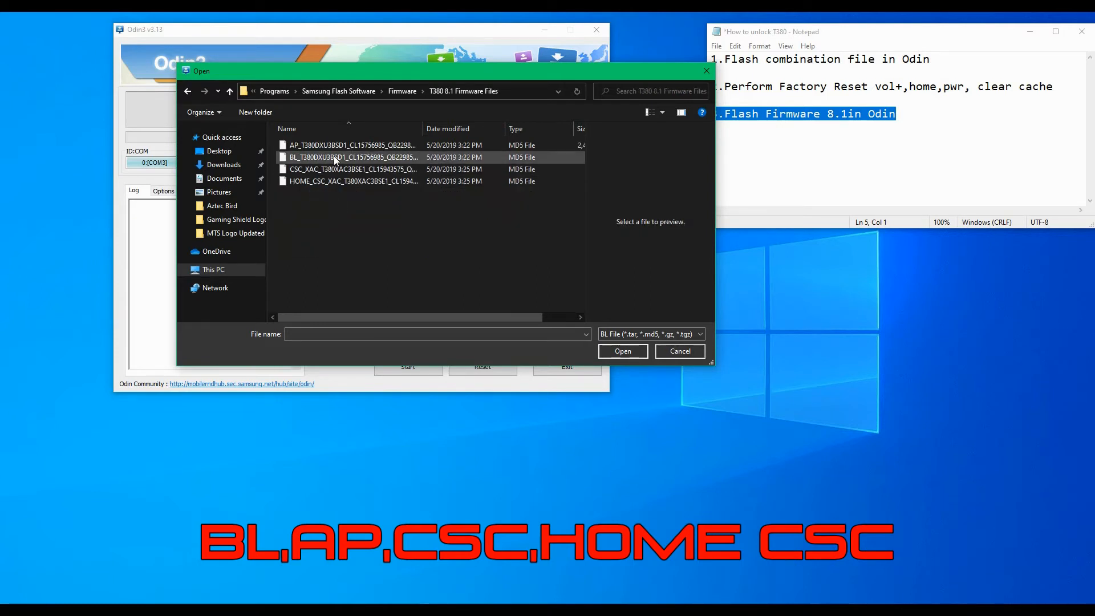
{"action": "left_click", "coordinate": [353, 156]}
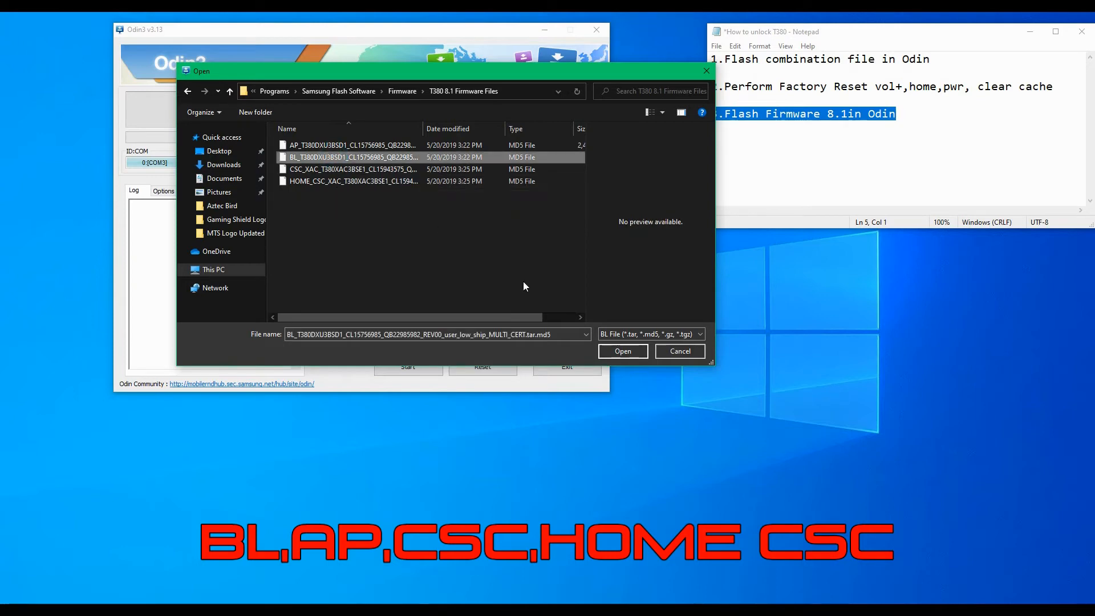
{"action": "left_click", "coordinate": [622, 350]}
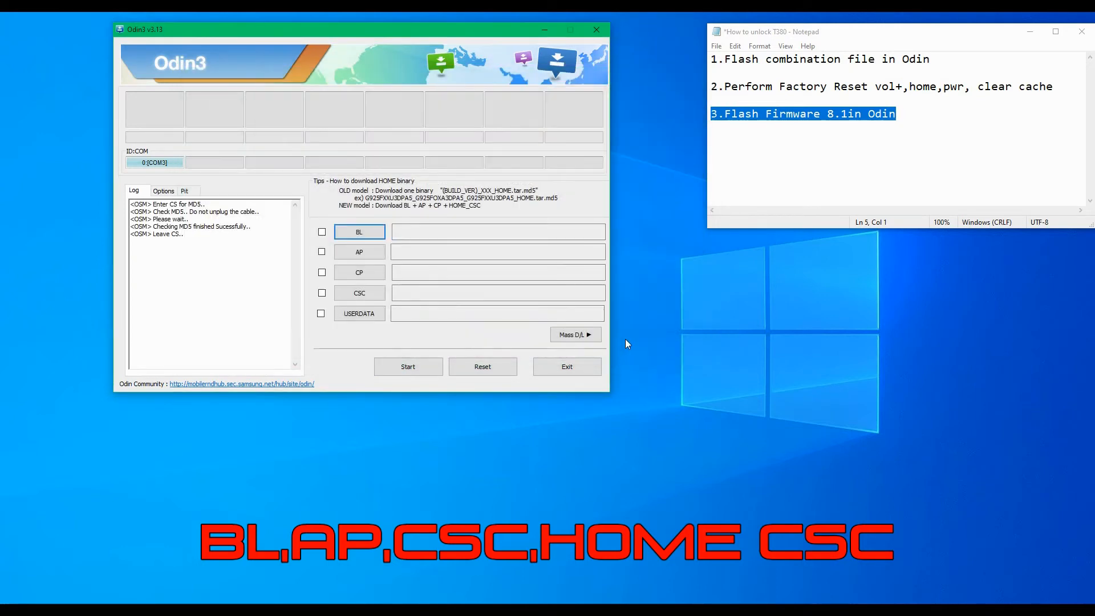
{"action": "left_click", "coordinate": [322, 232]}
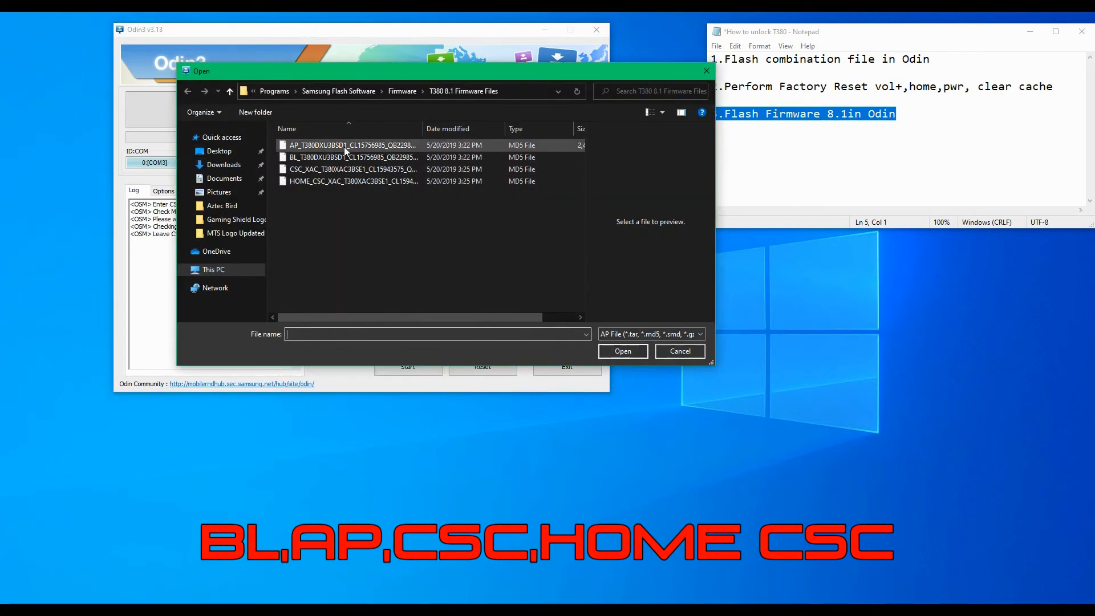
Step: Load the AP_T380 file from the 8.1 firmware folder into the AP slot
{"action": "left_click", "coordinate": [353, 145]}
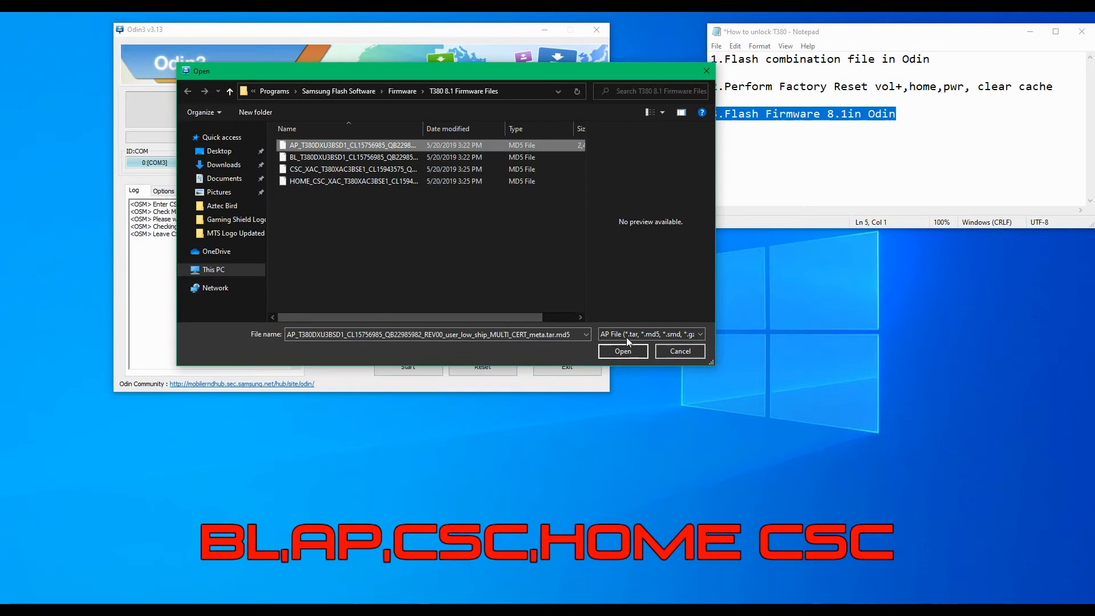
{"action": "left_click", "coordinate": [620, 351]}
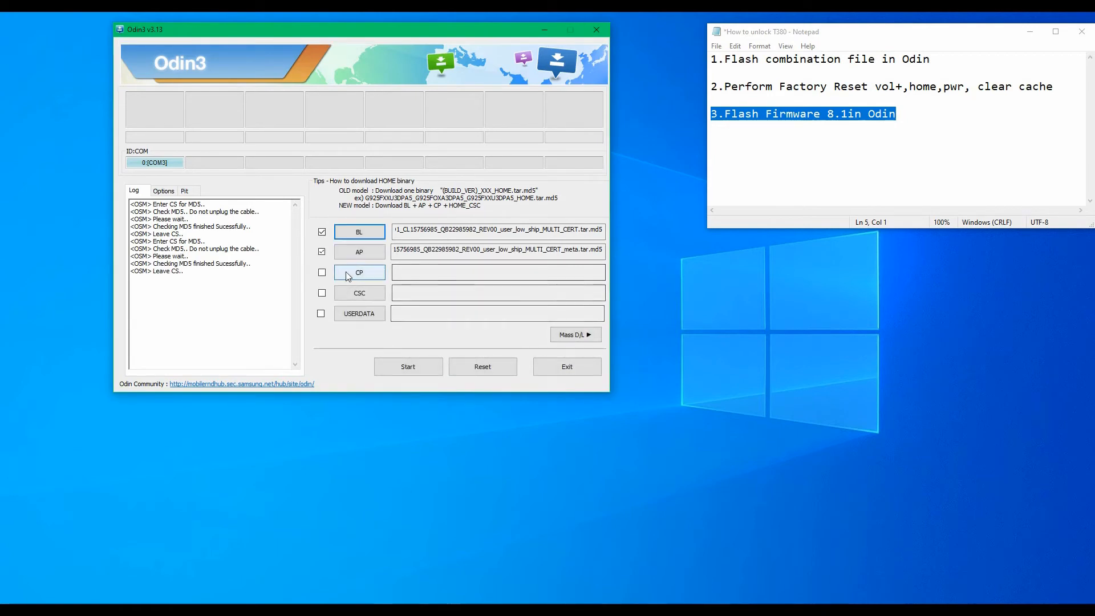
{"action": "left_click", "coordinate": [359, 272]}
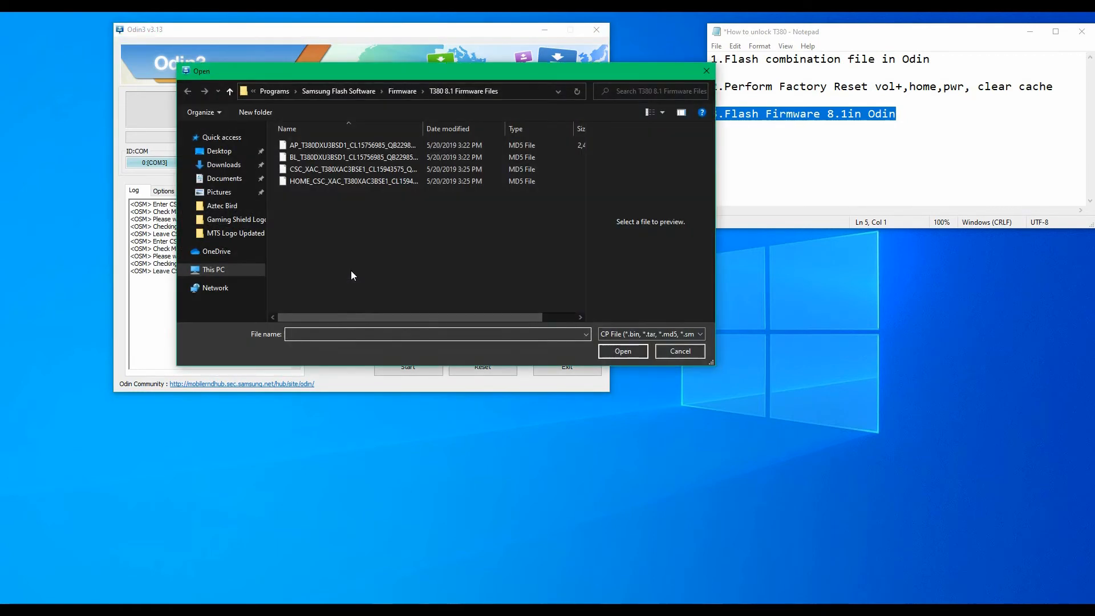
Step: Load the CP file and the HOME_CSC file so BL, AP, CP and CSC are all ticked
{"action": "left_click", "coordinate": [349, 169]}
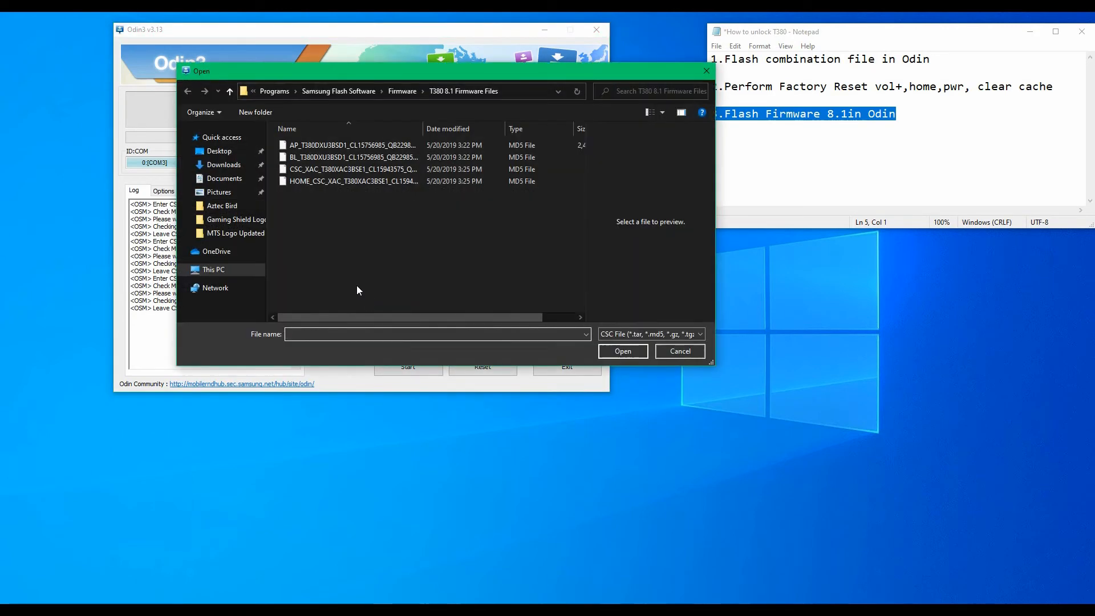
{"action": "left_click", "coordinate": [353, 181]}
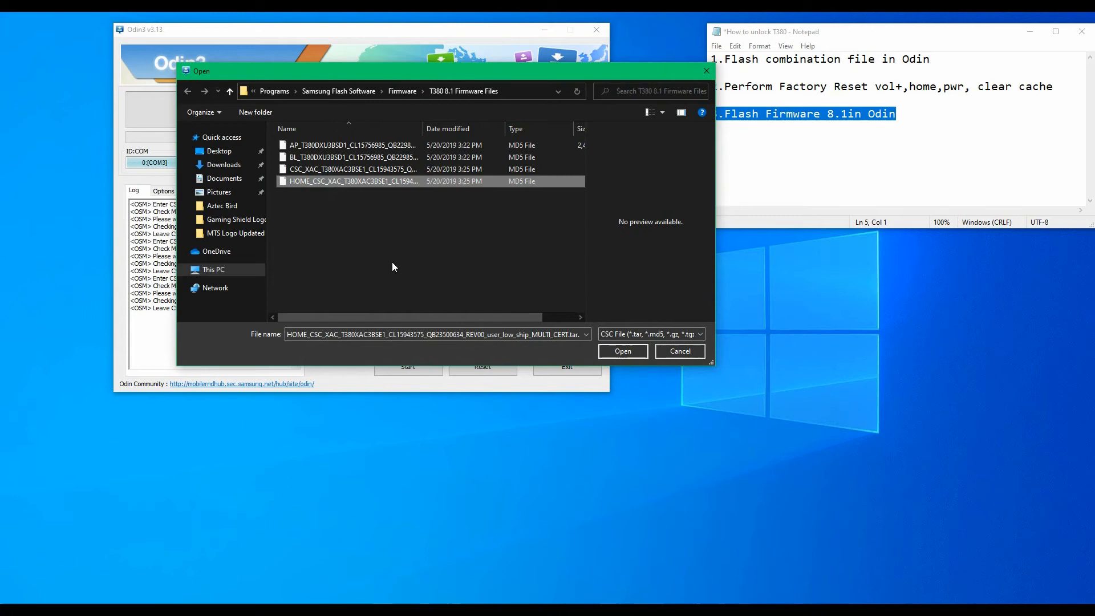
{"action": "left_click", "coordinate": [621, 350]}
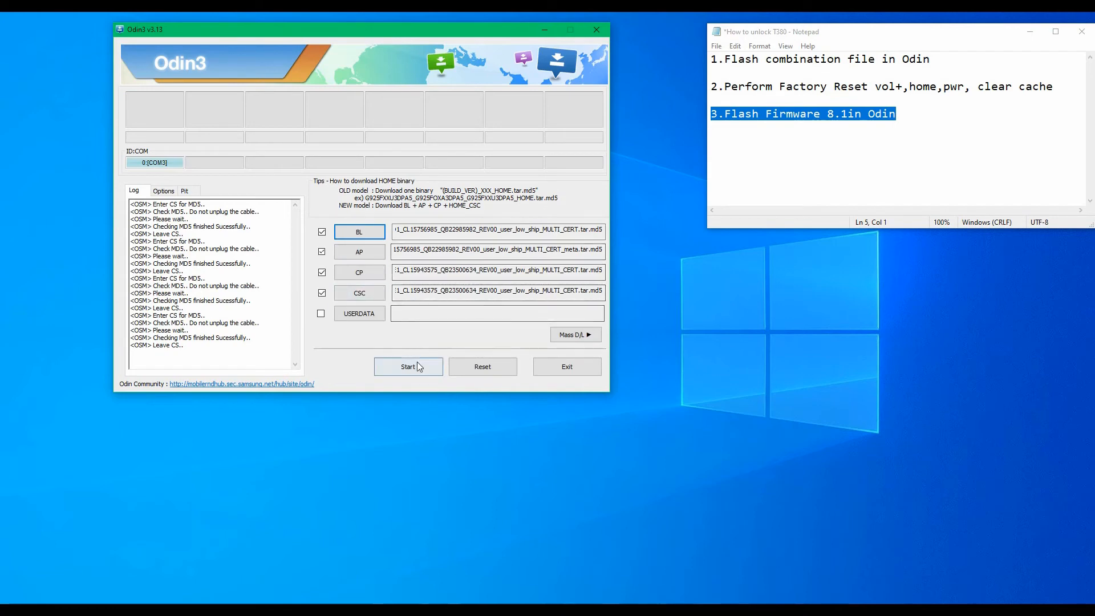
{"action": "left_click", "coordinate": [408, 366]}
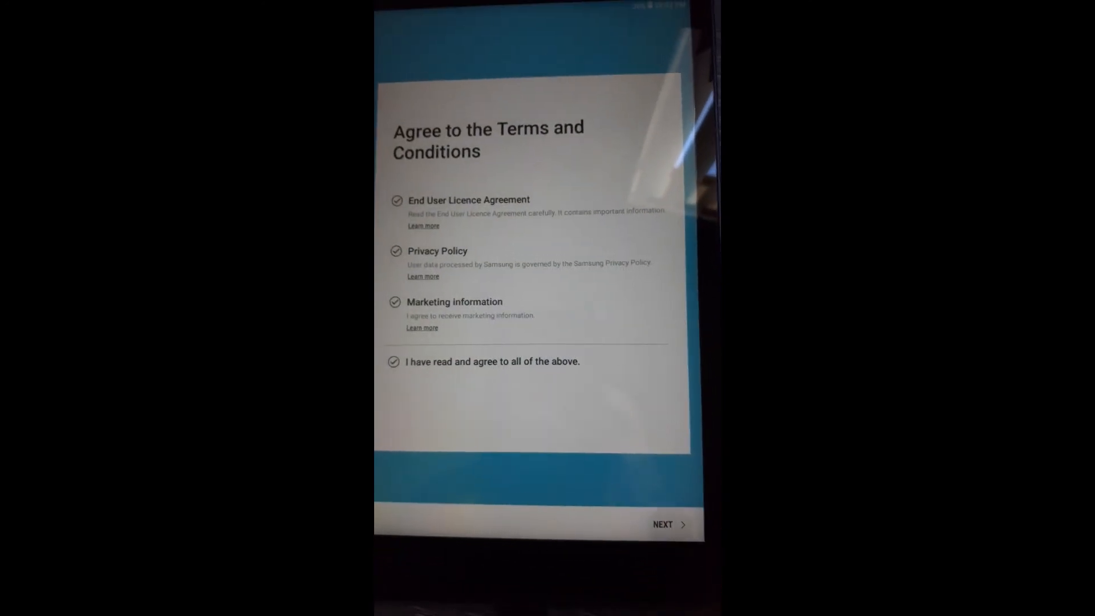
Step: Accept the Terms and Conditions and finish setup to reach the tablet's home screen
{"action": "left_click", "coordinate": [661, 525]}
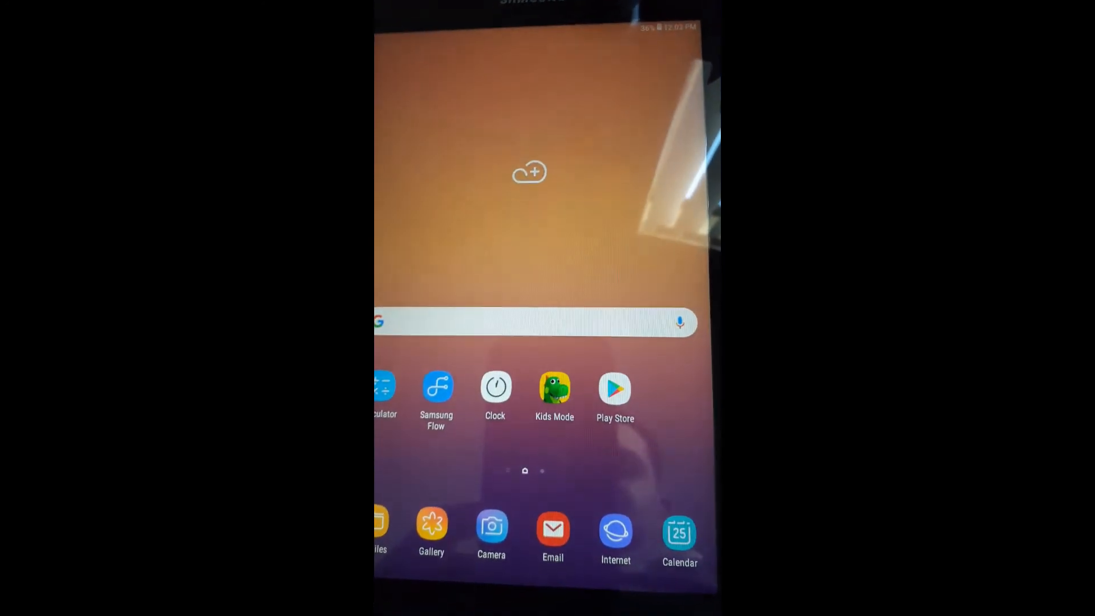